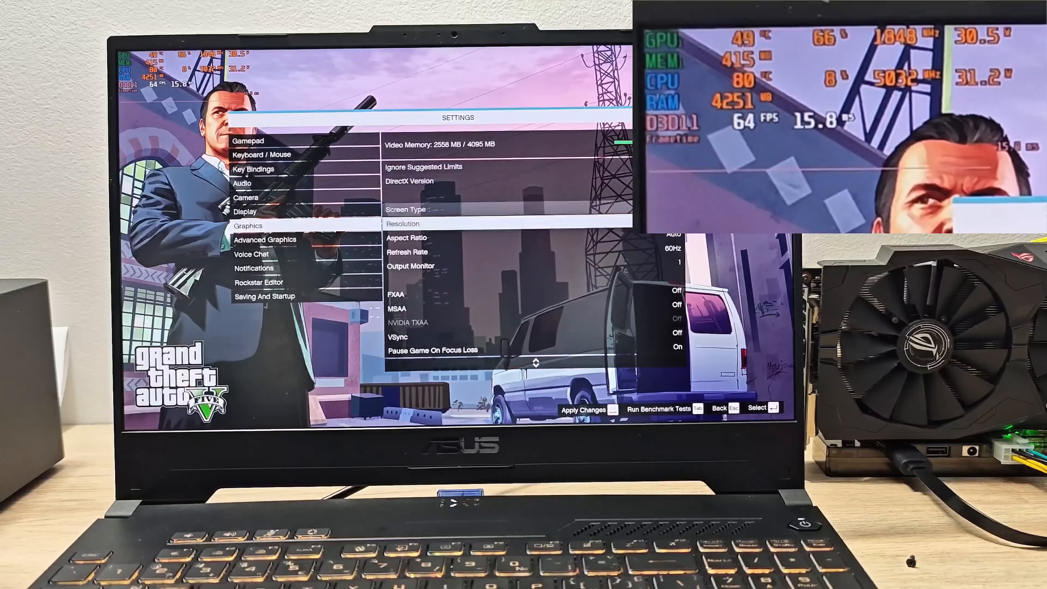
pyautogui.scroll(-3)
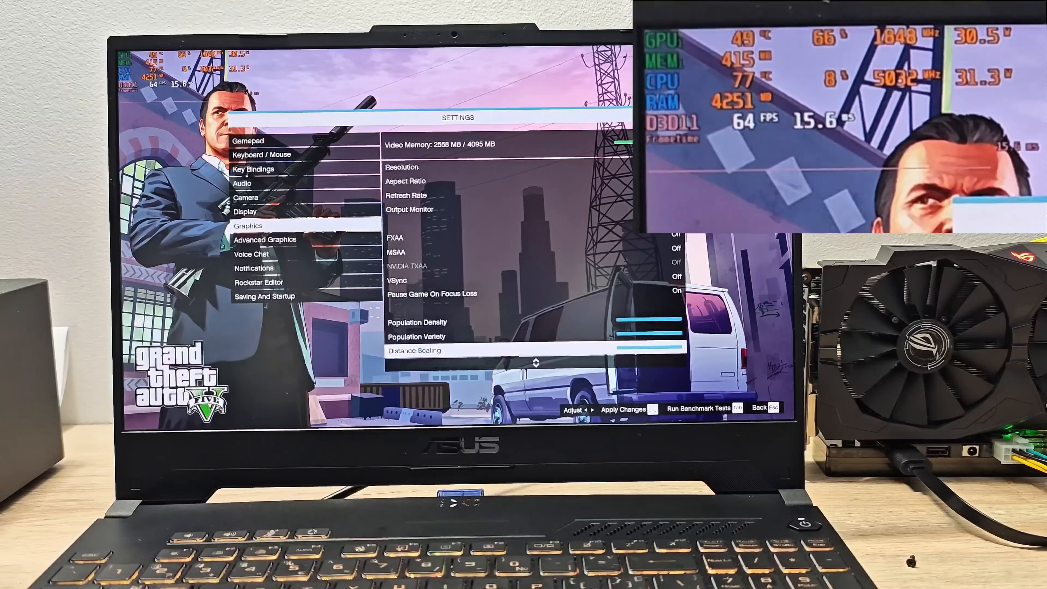
pyautogui.scroll(-3)
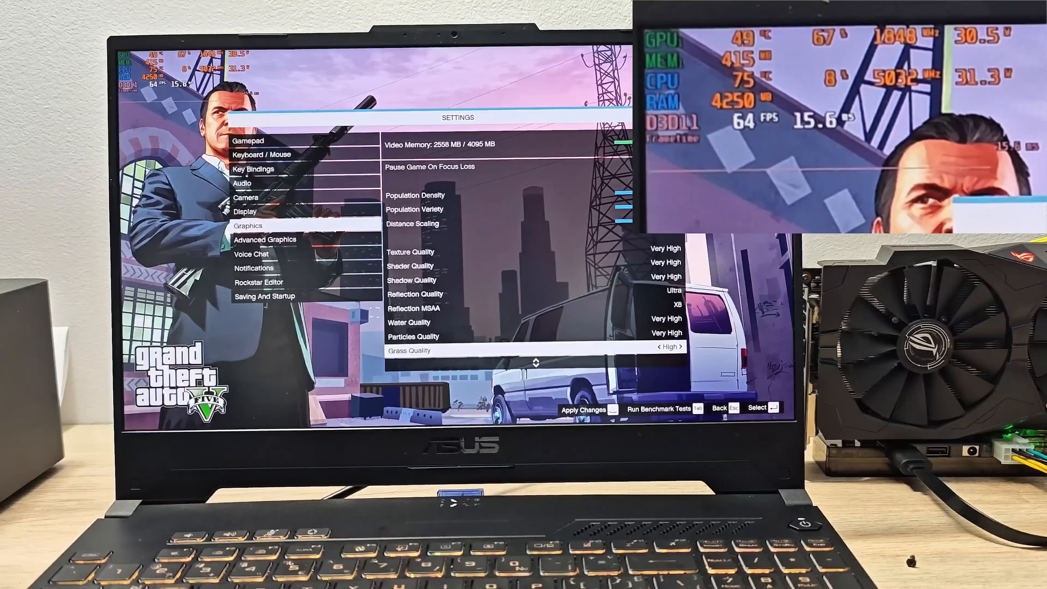
pyautogui.scroll(-3)
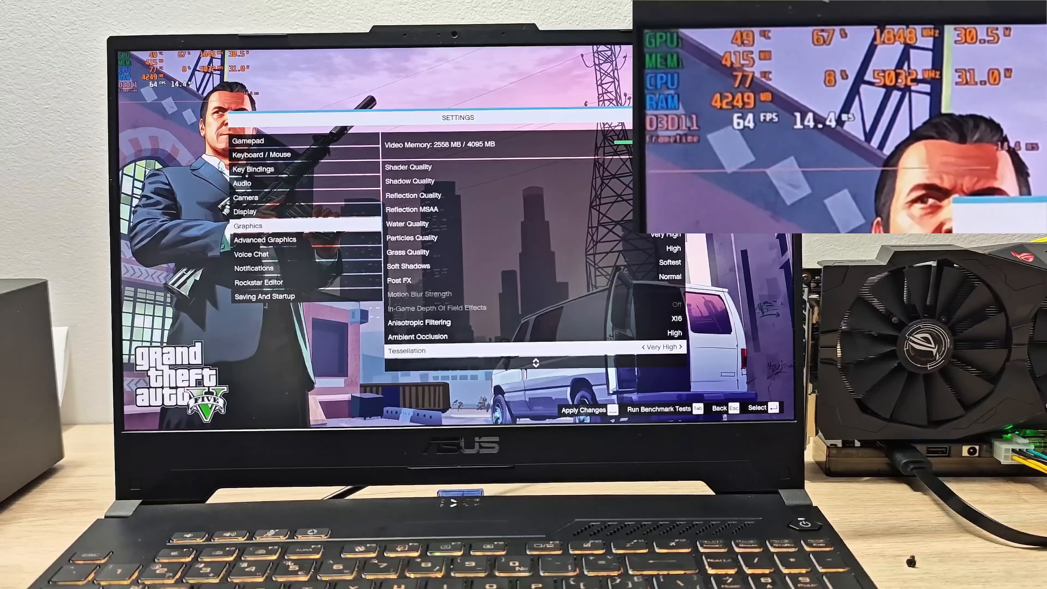